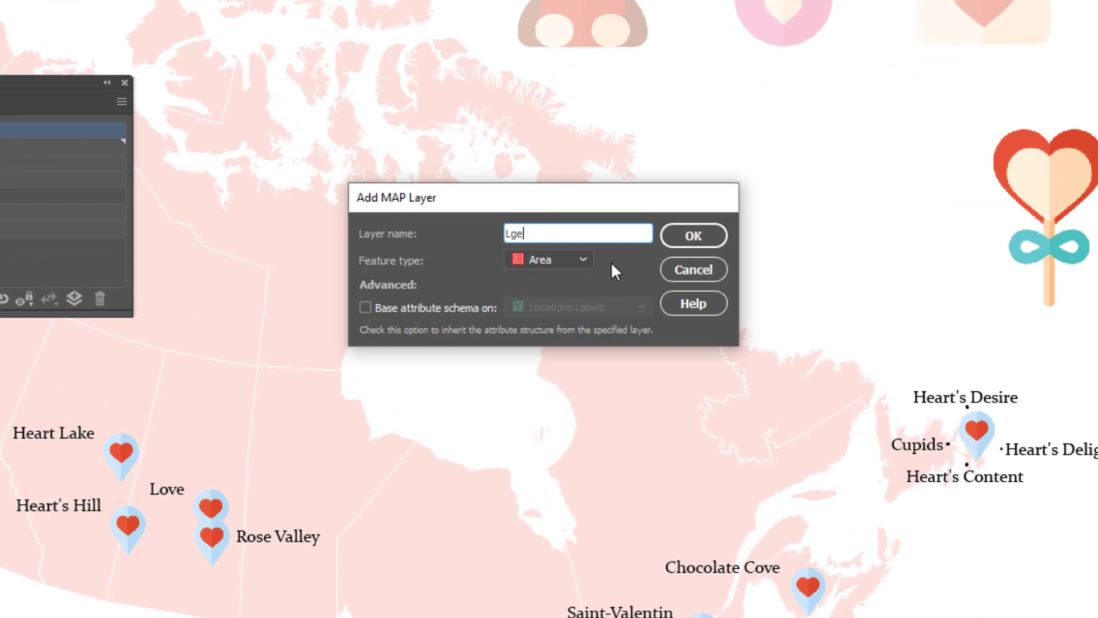
Create the new area MAP layer named Legend in the canada map view
{"action": "left_click", "coordinate": [581, 259]}
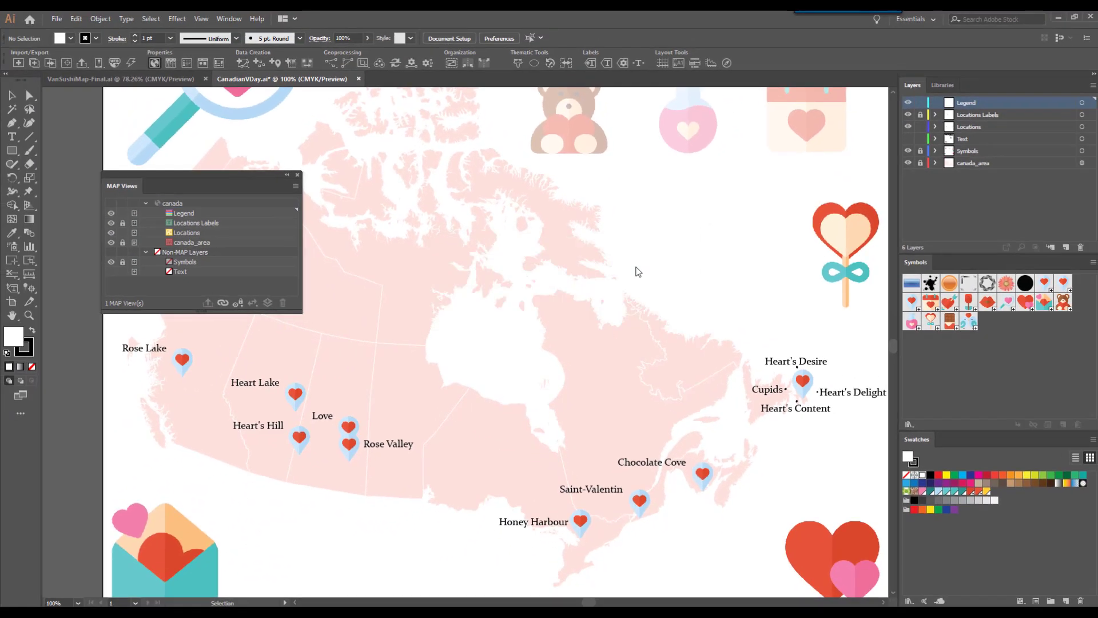
Make Legend the active layer and load the North Arrows library from MAP Symbols > Other Symbols
{"action": "left_click", "coordinate": [183, 213]}
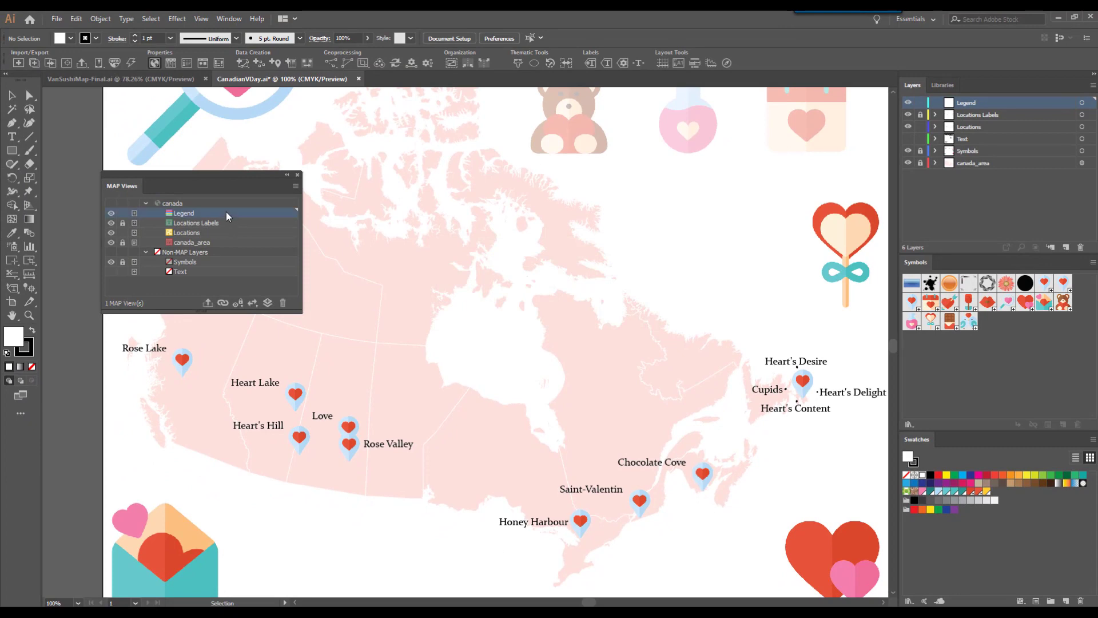
{"action": "mouse_move", "coordinate": [240, 222]}
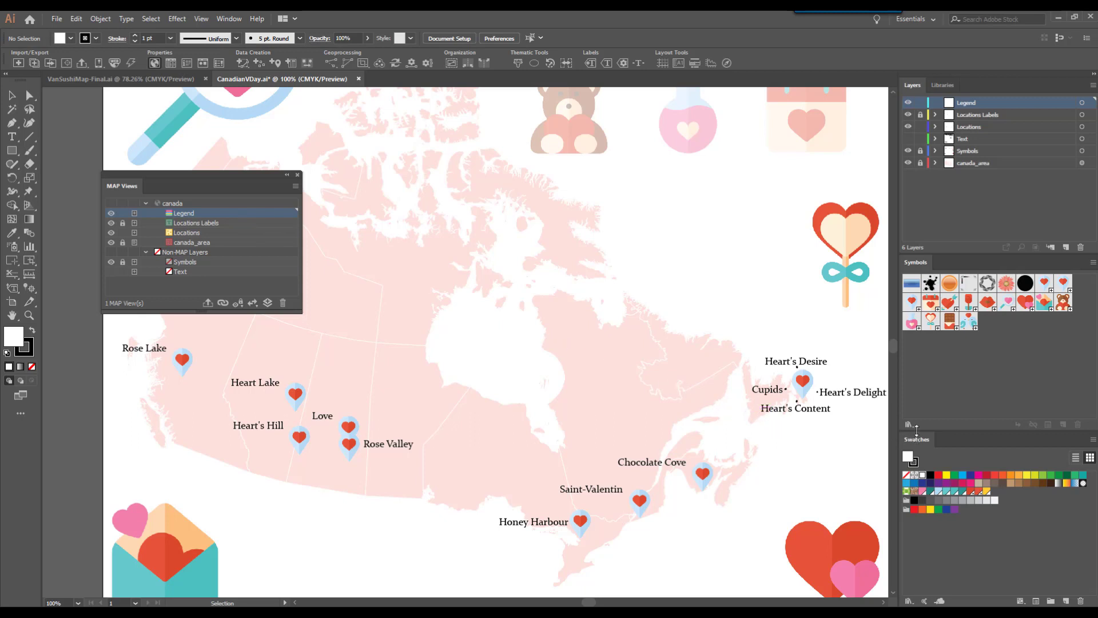
{"action": "mouse_move", "coordinate": [1018, 347]}
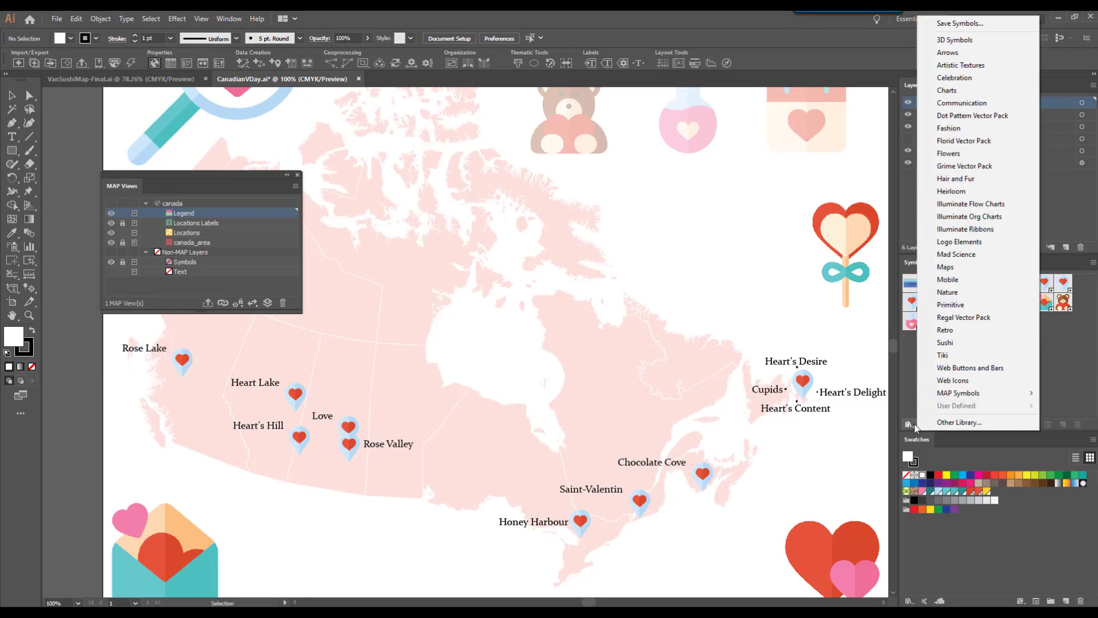
{"action": "mouse_move", "coordinate": [921, 424]}
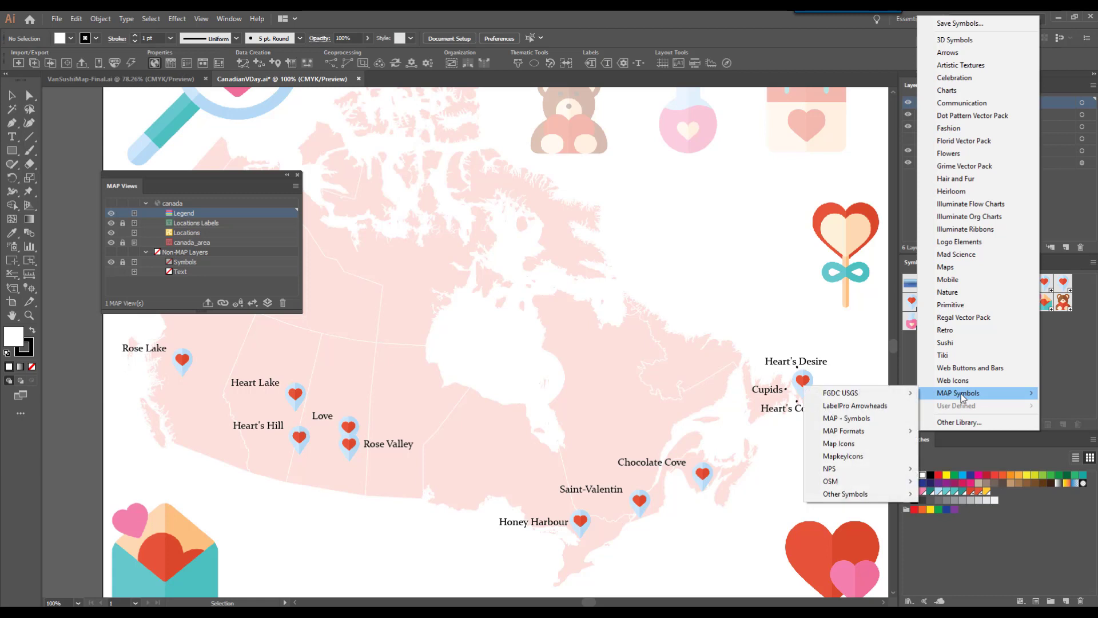
{"action": "left_click", "coordinate": [845, 494]}
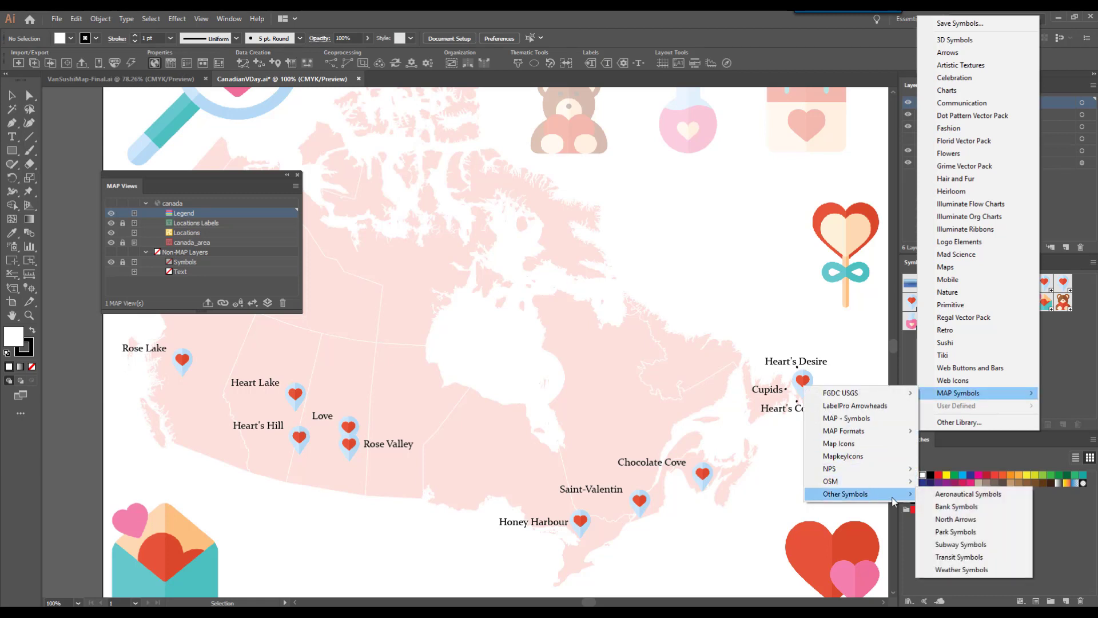
{"action": "left_click", "coordinate": [956, 520]}
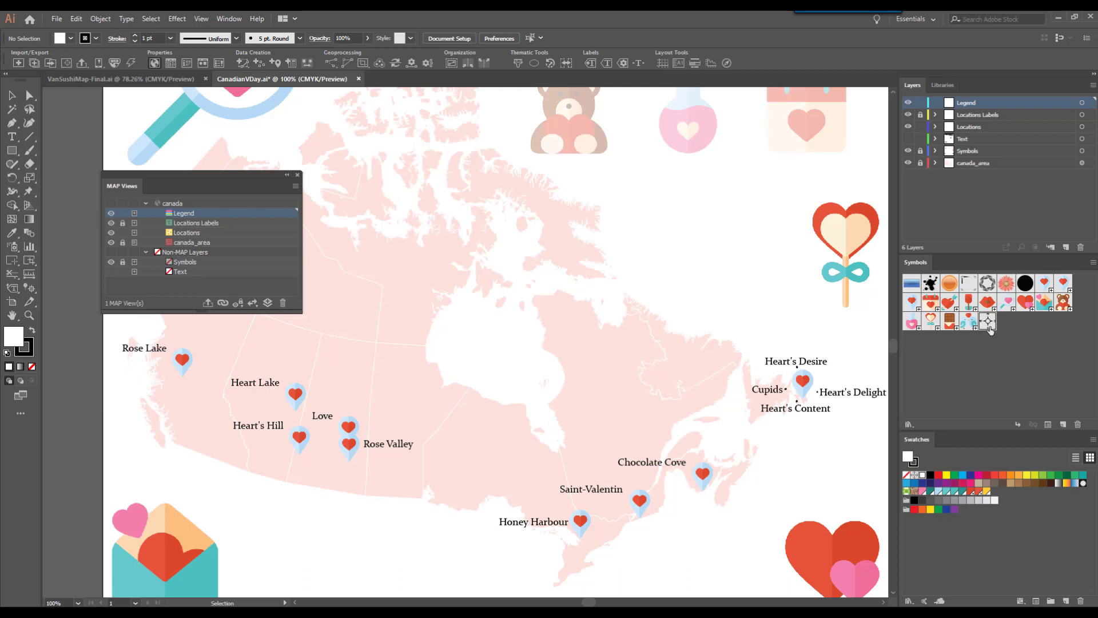
{"action": "mouse_move", "coordinate": [994, 362]}
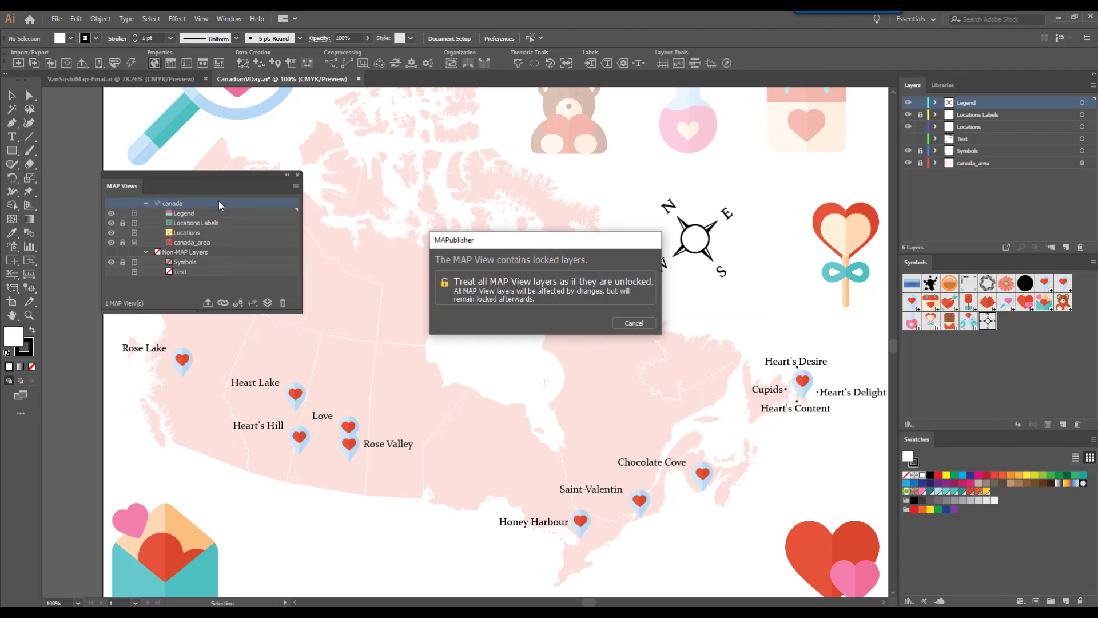
Treat locked MAP View layers as unlocked and show the north arrow options in Edit MAP View
{"action": "left_click", "coordinate": [553, 287]}
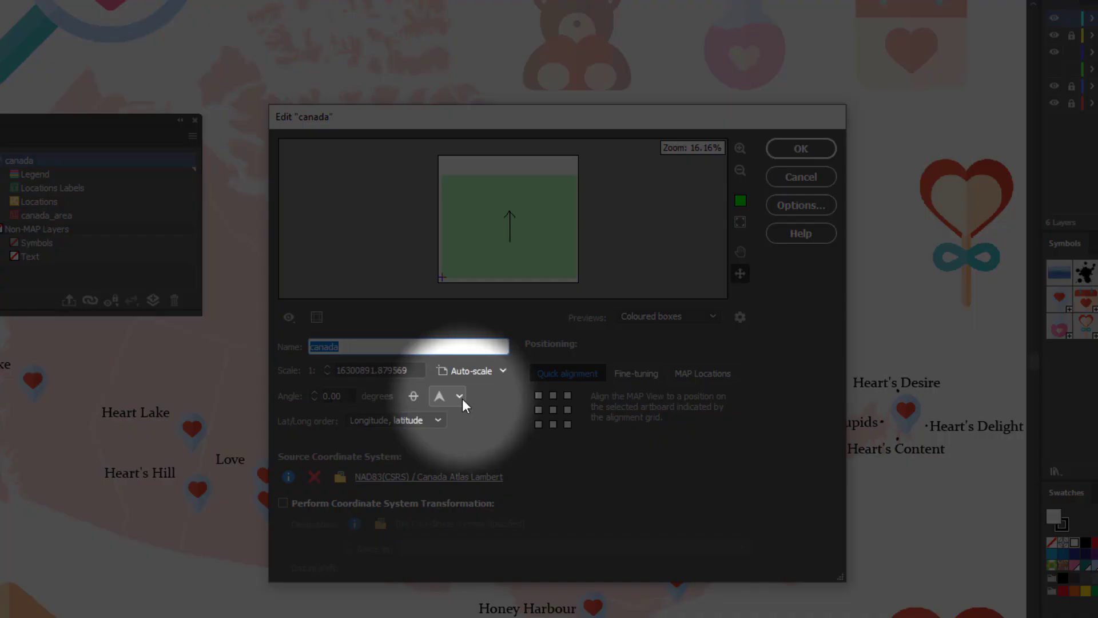
{"action": "left_click", "coordinate": [459, 395]}
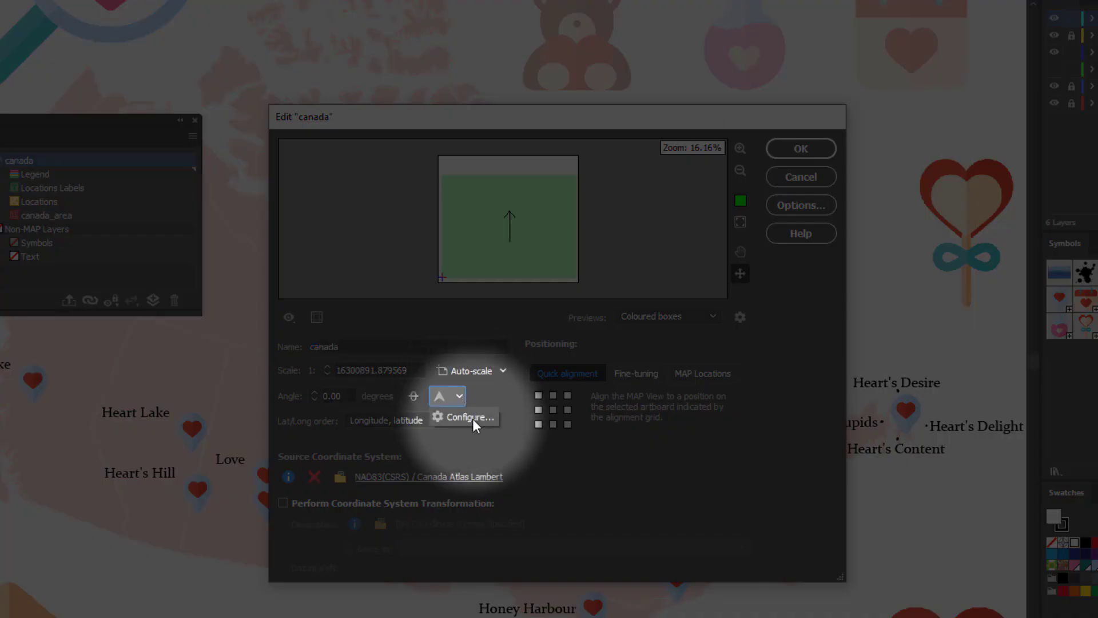
{"action": "left_click", "coordinate": [470, 416]}
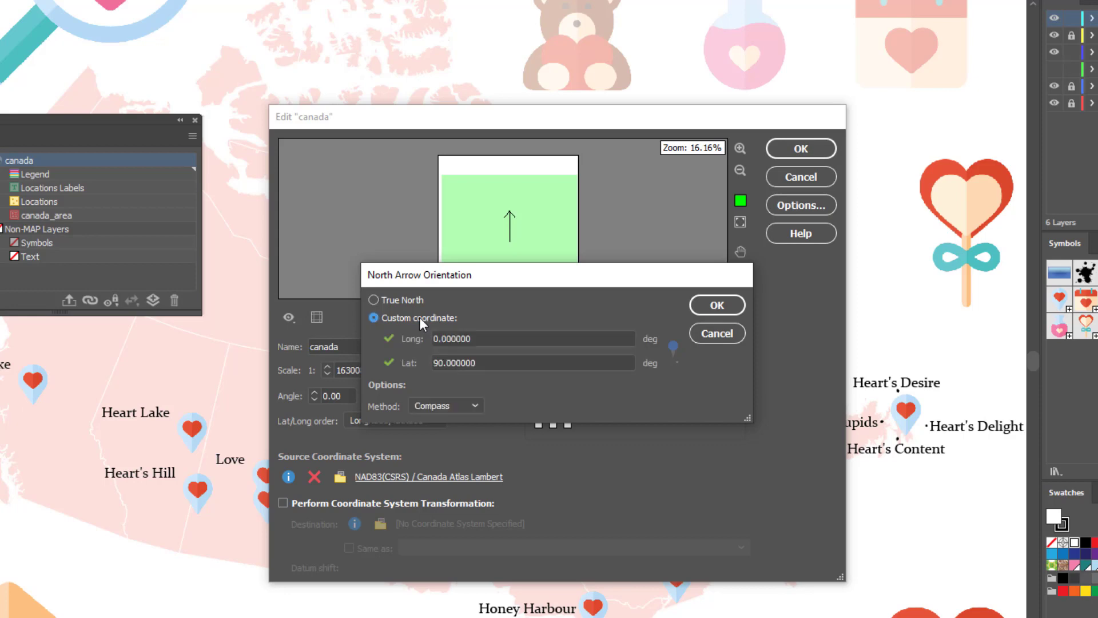
{"action": "mouse_move", "coordinate": [532, 409]}
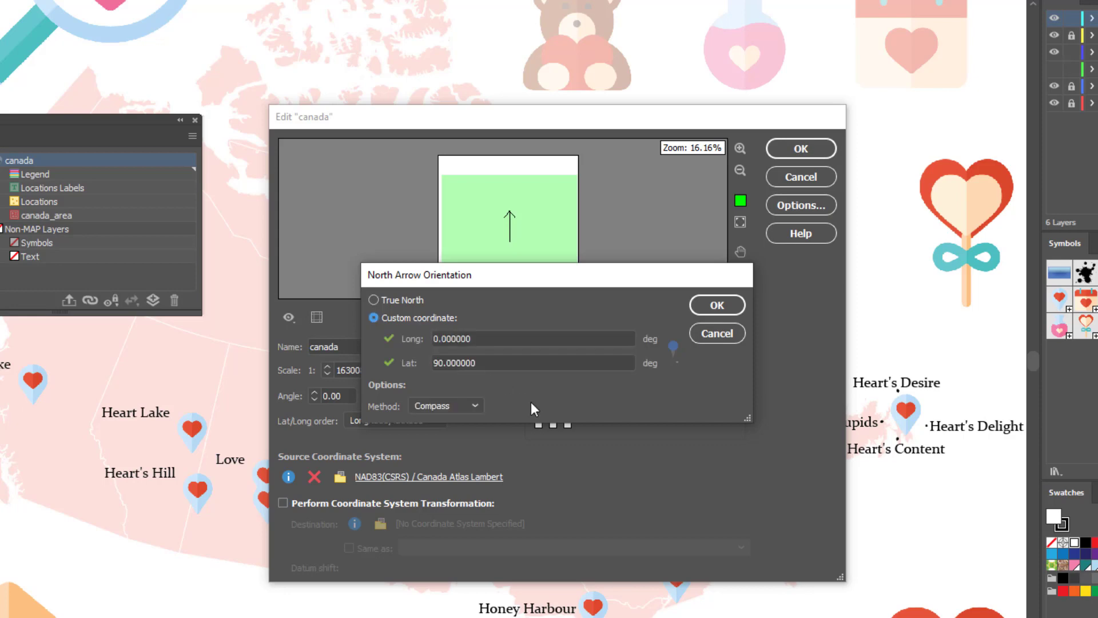
{"action": "left_click", "coordinate": [445, 404]}
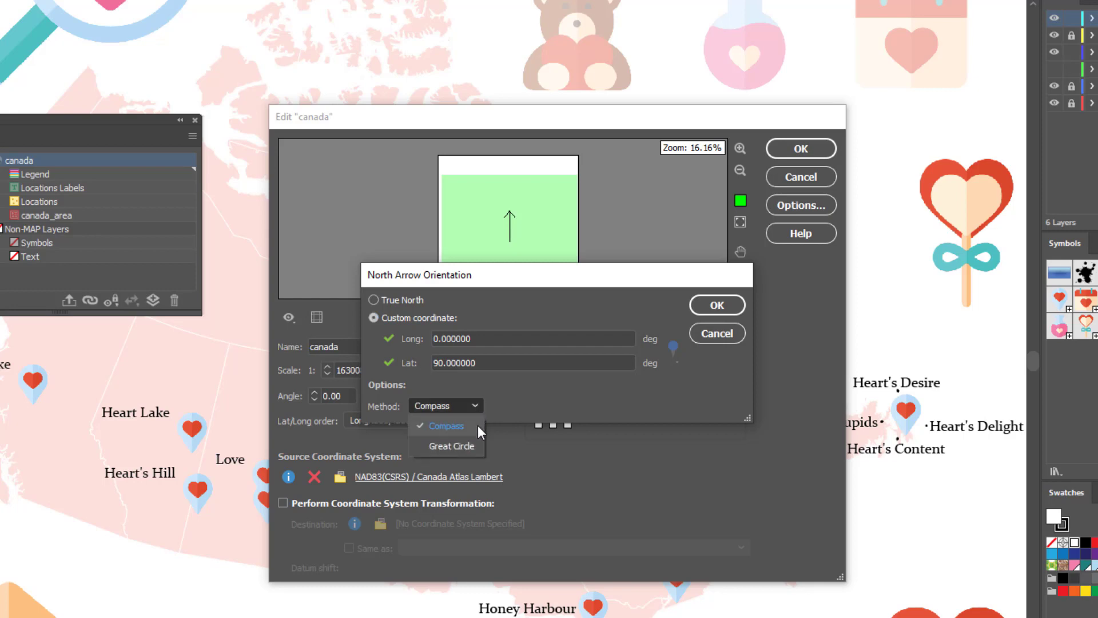
{"action": "left_click", "coordinate": [452, 445]}
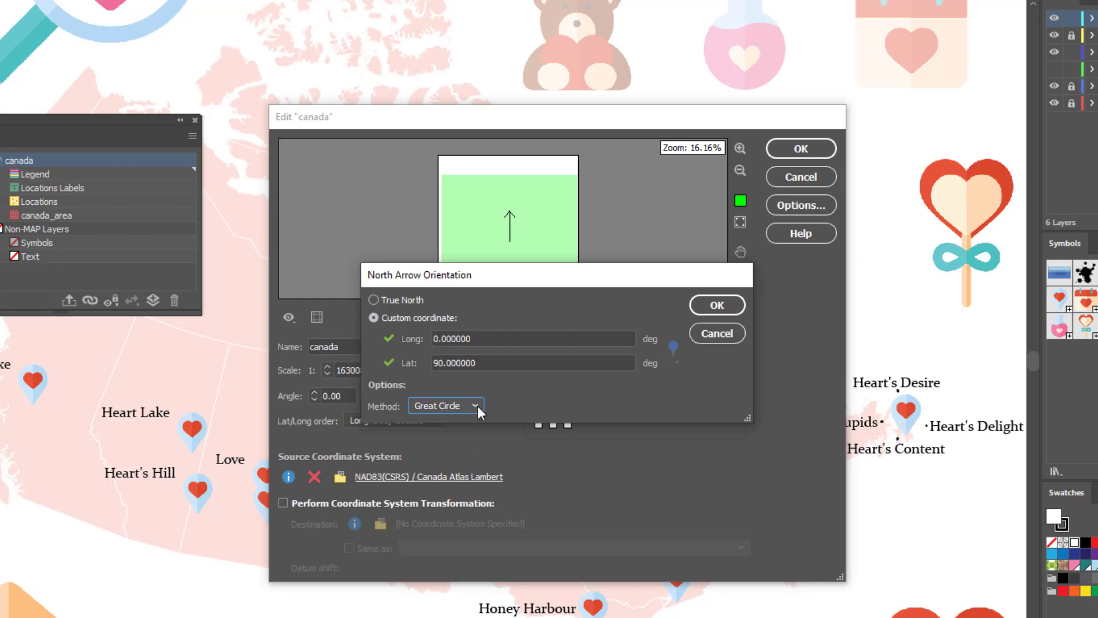
{"action": "left_click", "coordinate": [472, 405]}
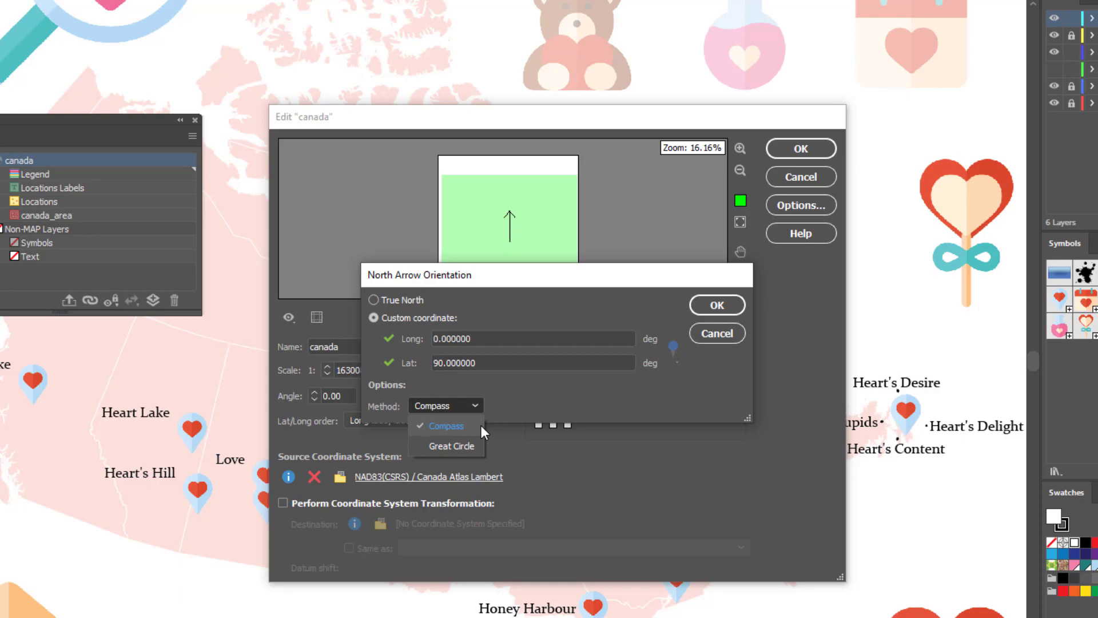
{"action": "left_click", "coordinate": [447, 425]}
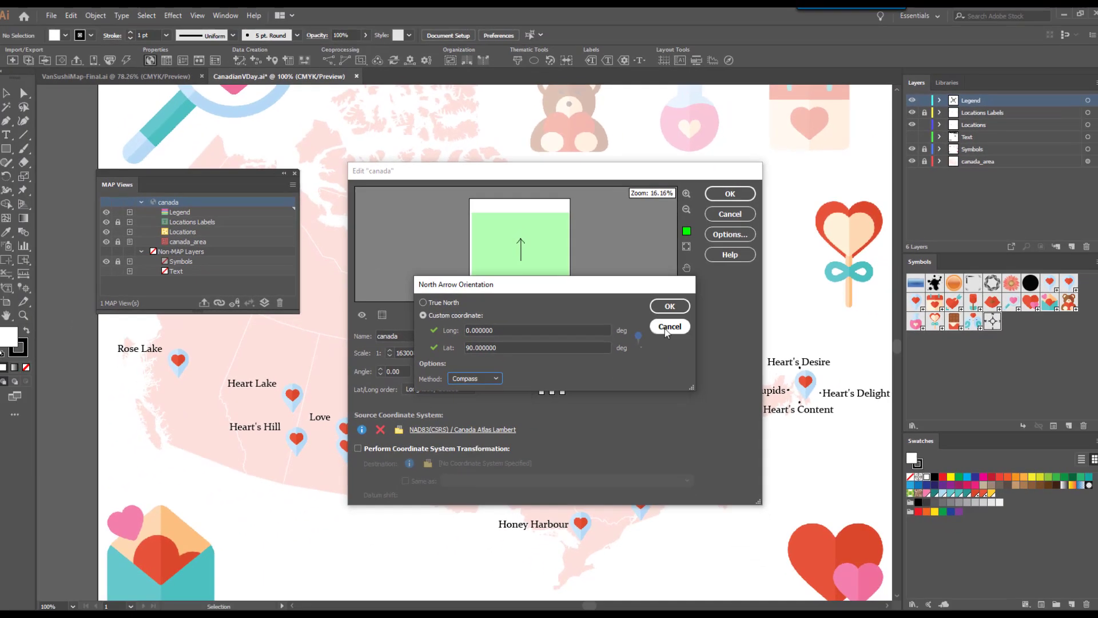